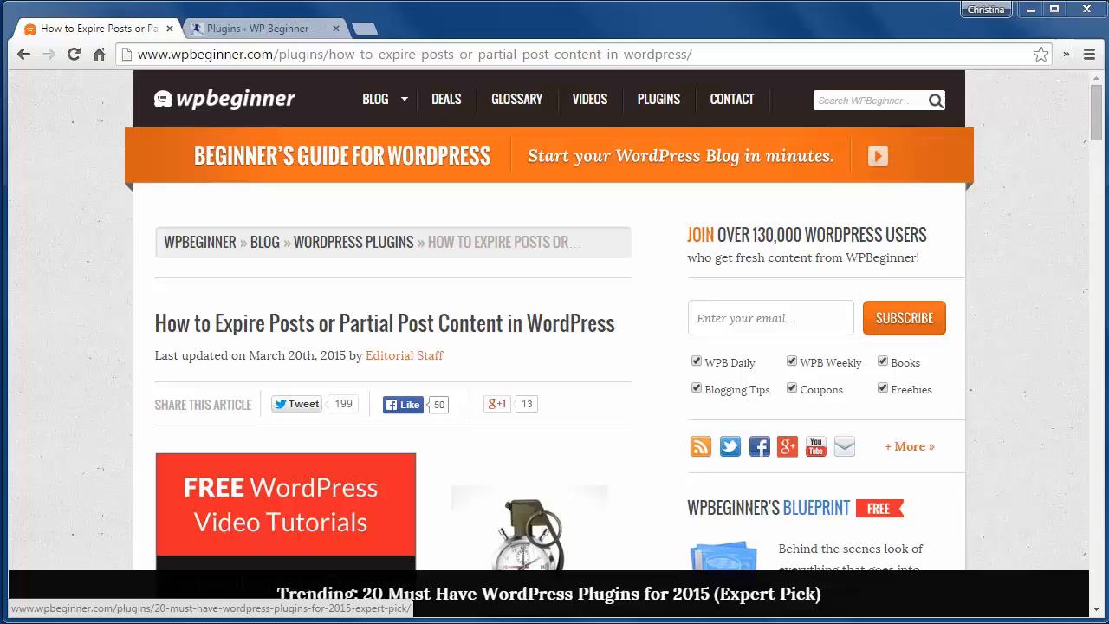
Switch to the WP Beginner admin tab showing the installed plugins list.
left_click(260, 28)
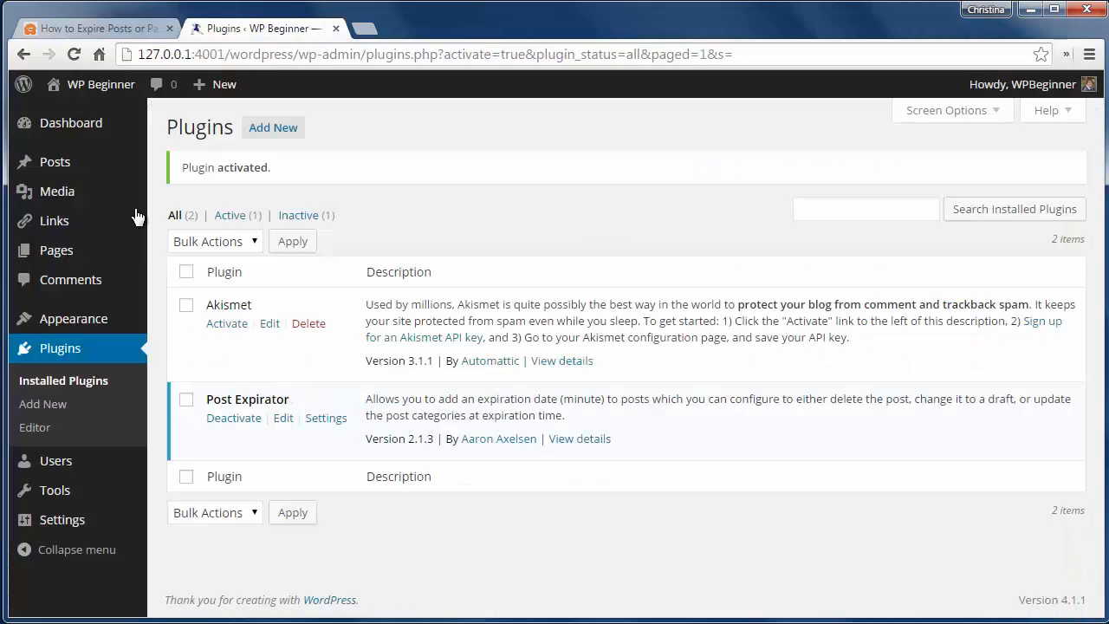
mouse_move(54, 161)
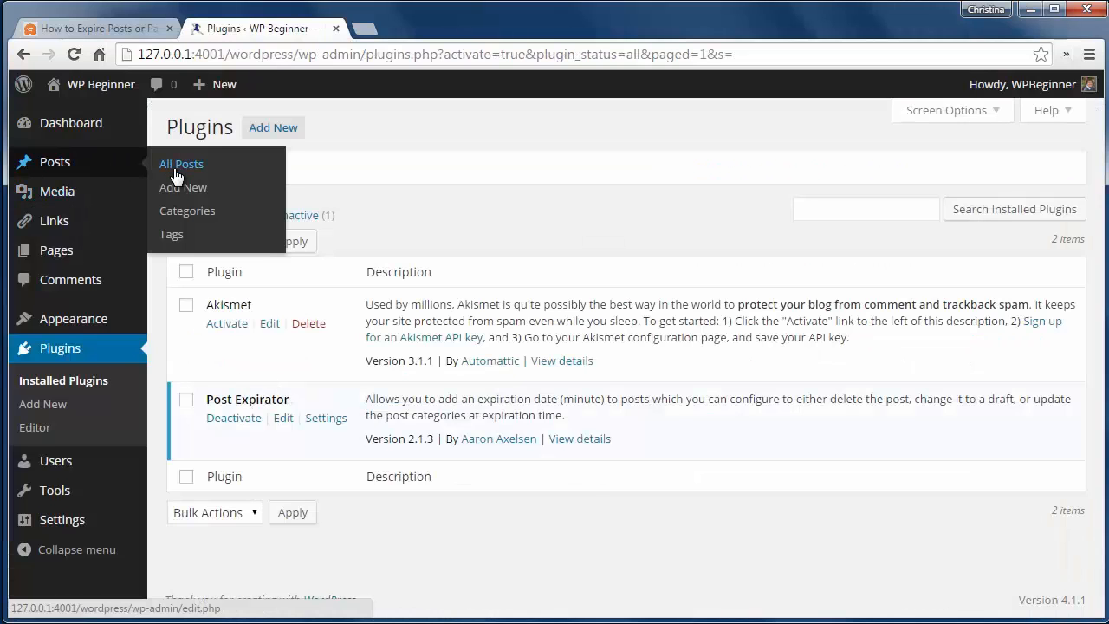
Open the 'Markup: HTML Tags and Formatting' post from All Posts for editing.
left_click(181, 164)
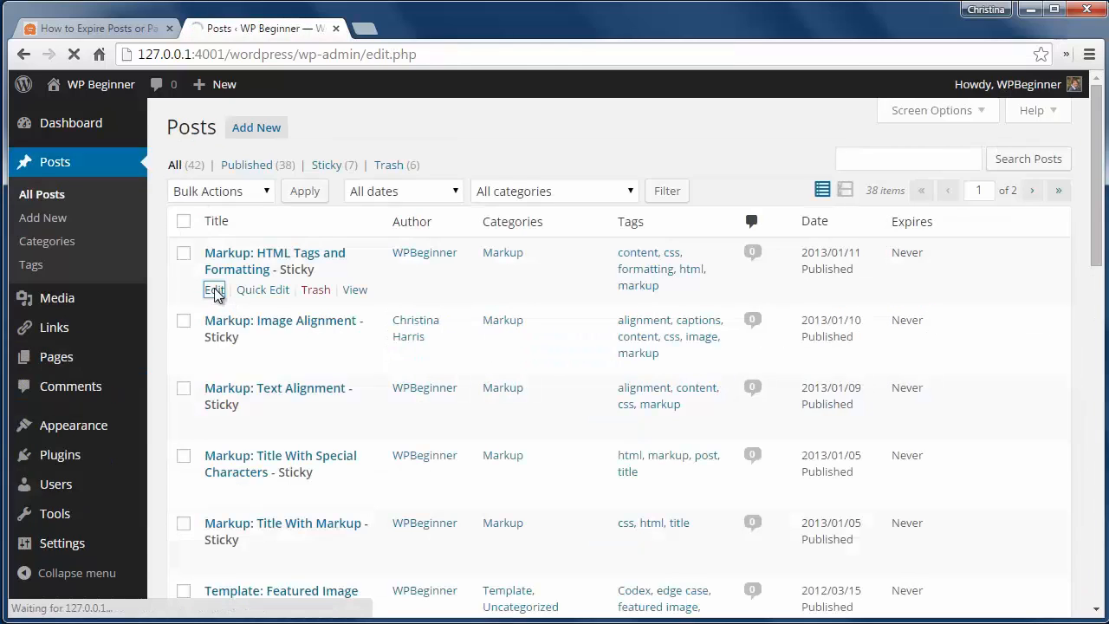
left_click(214, 289)
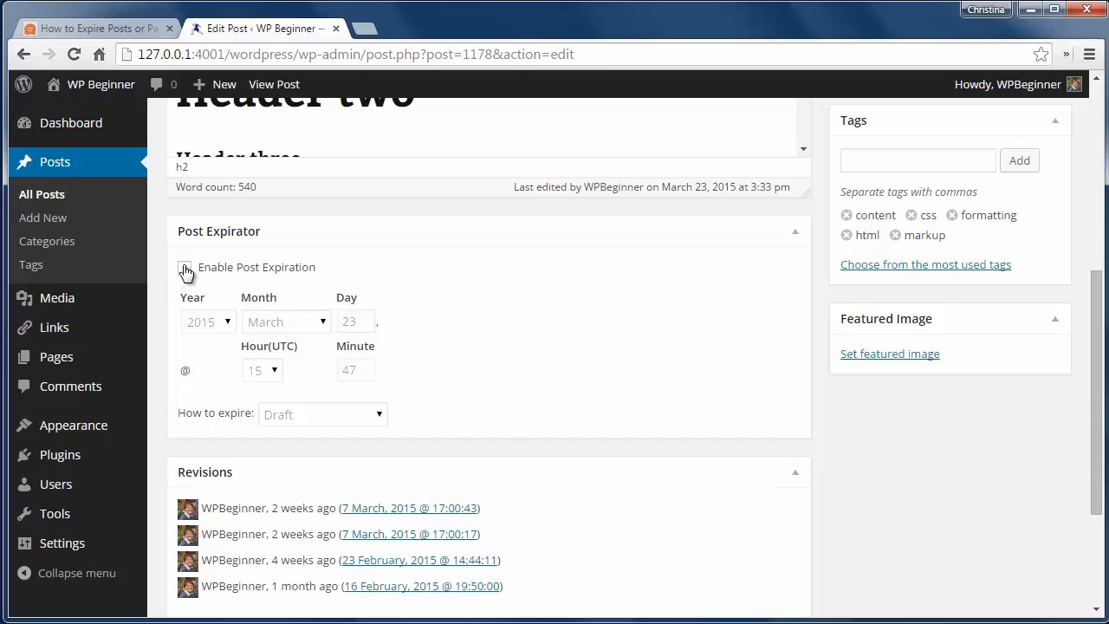
Enable Post Expiration with day 28 and choose how the post expires.
left_click(184, 267)
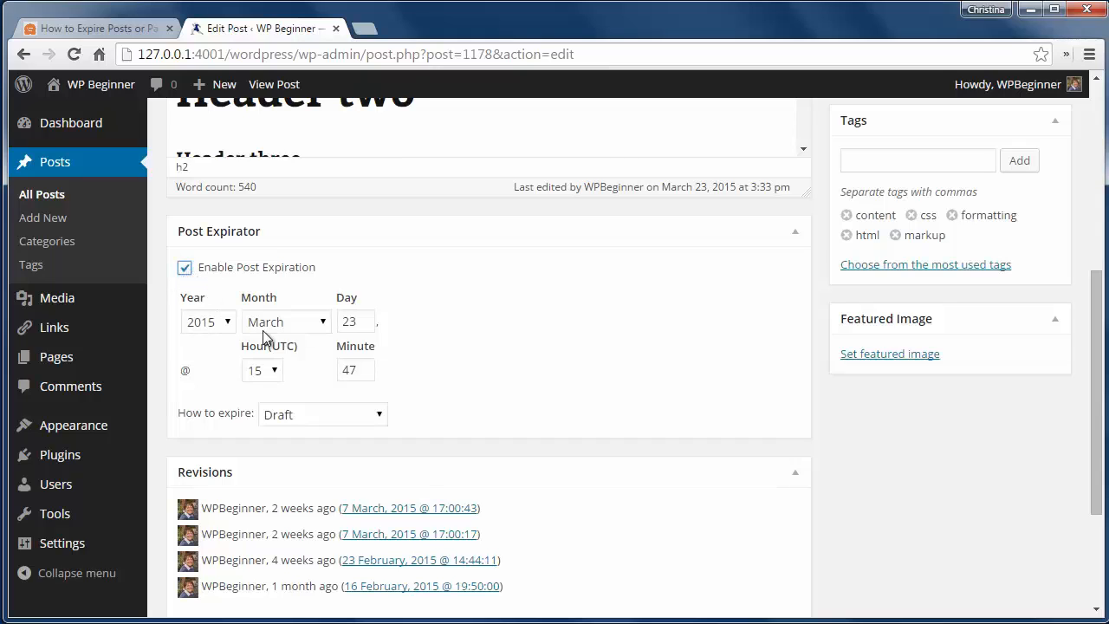
left_click(355, 321)
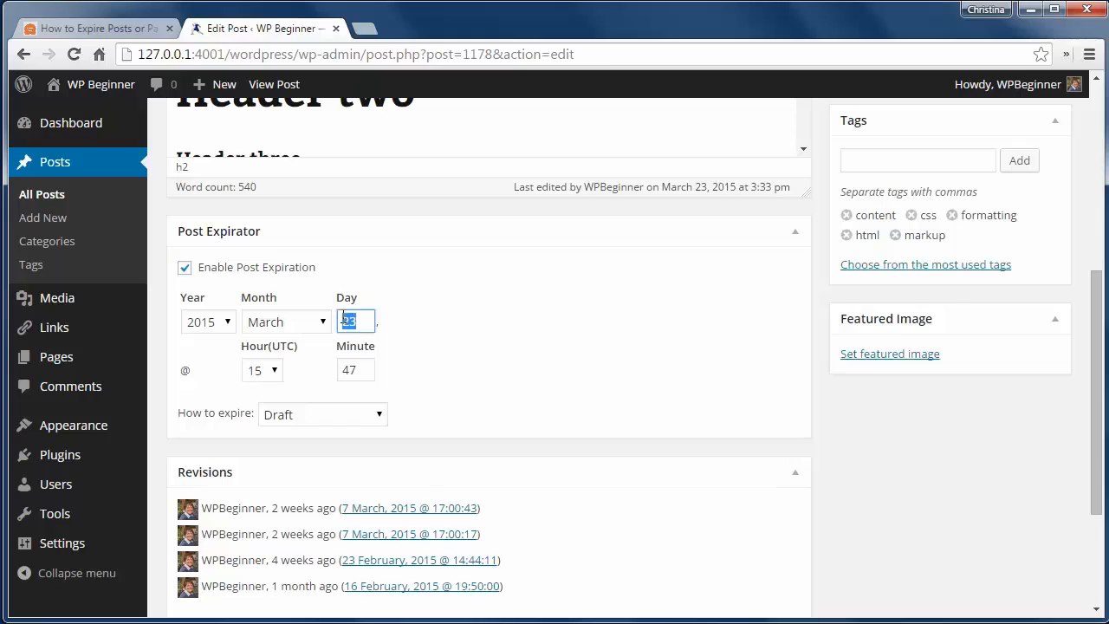
type("28")
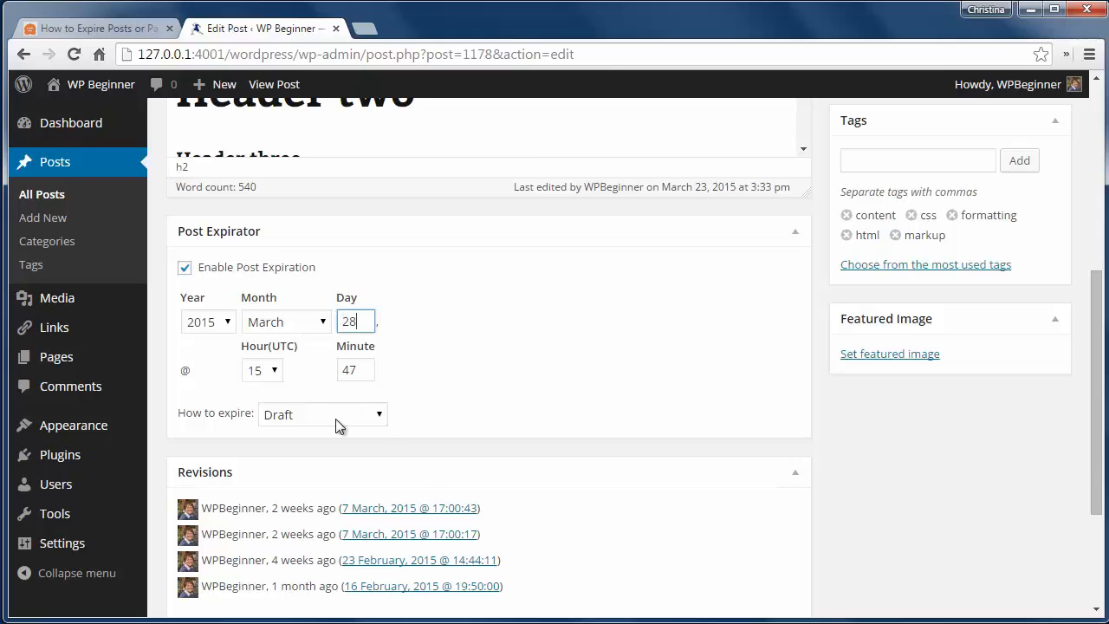
left_click(322, 414)
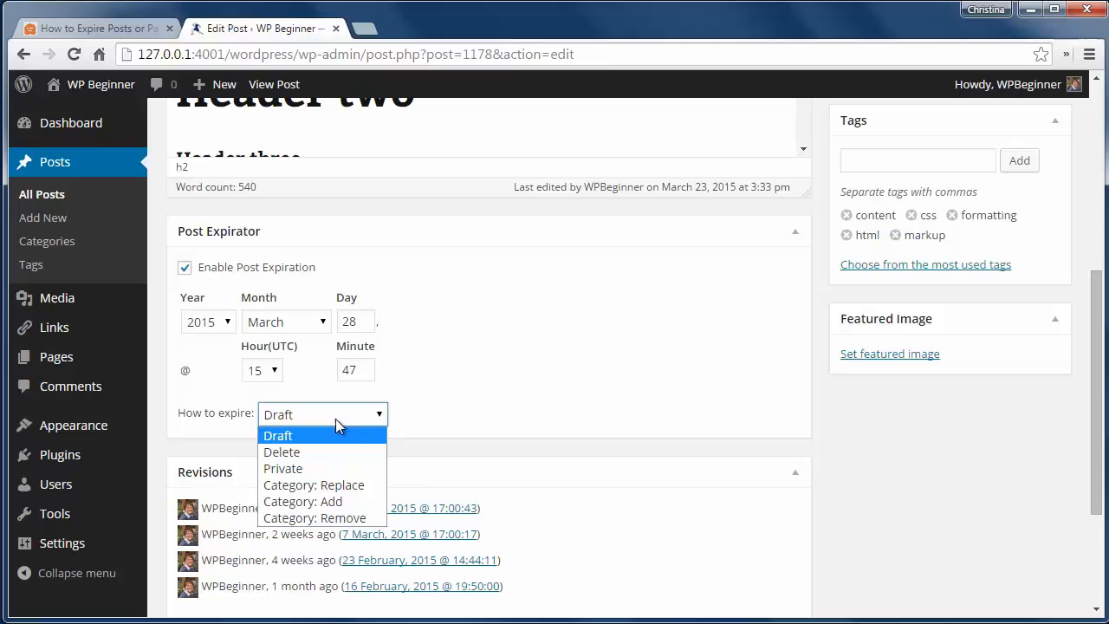
mouse_move(338, 451)
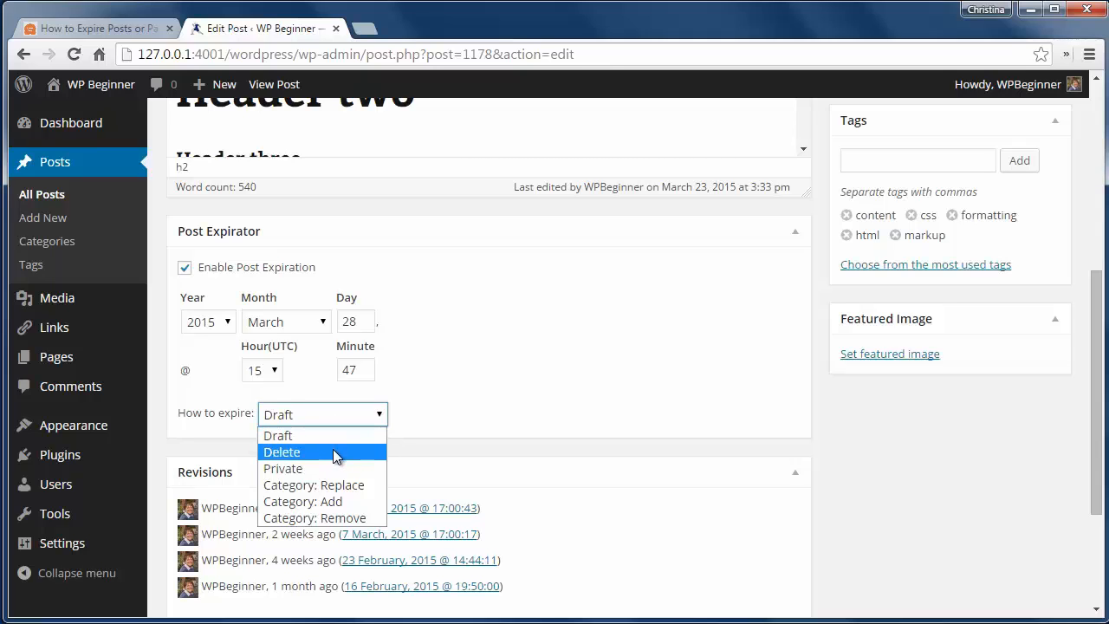
mouse_move(359, 485)
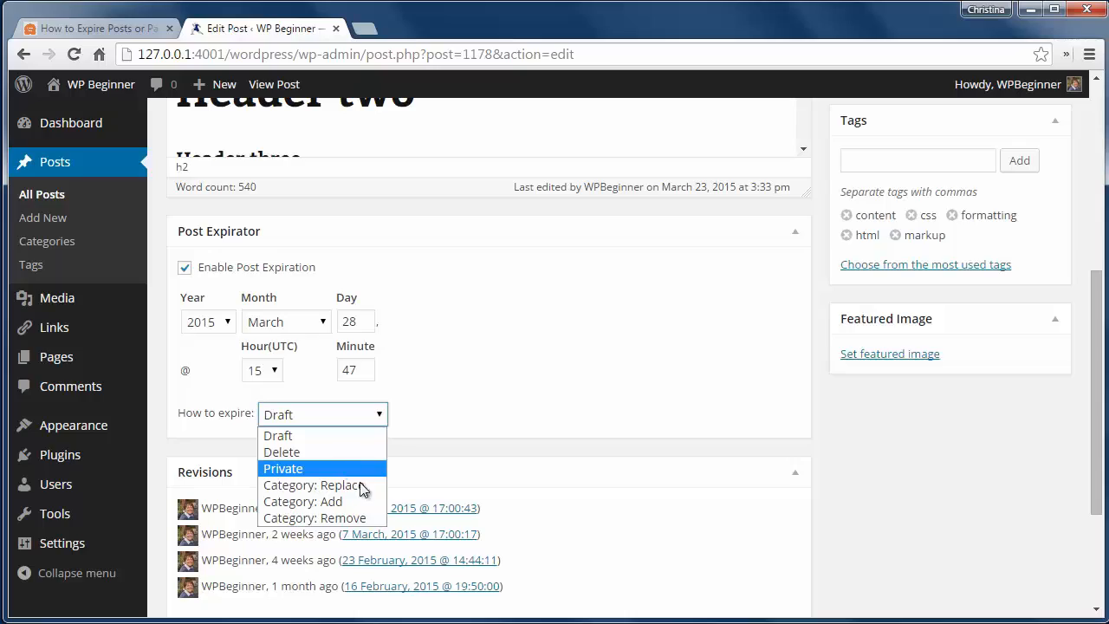
left_click(1031, 139)
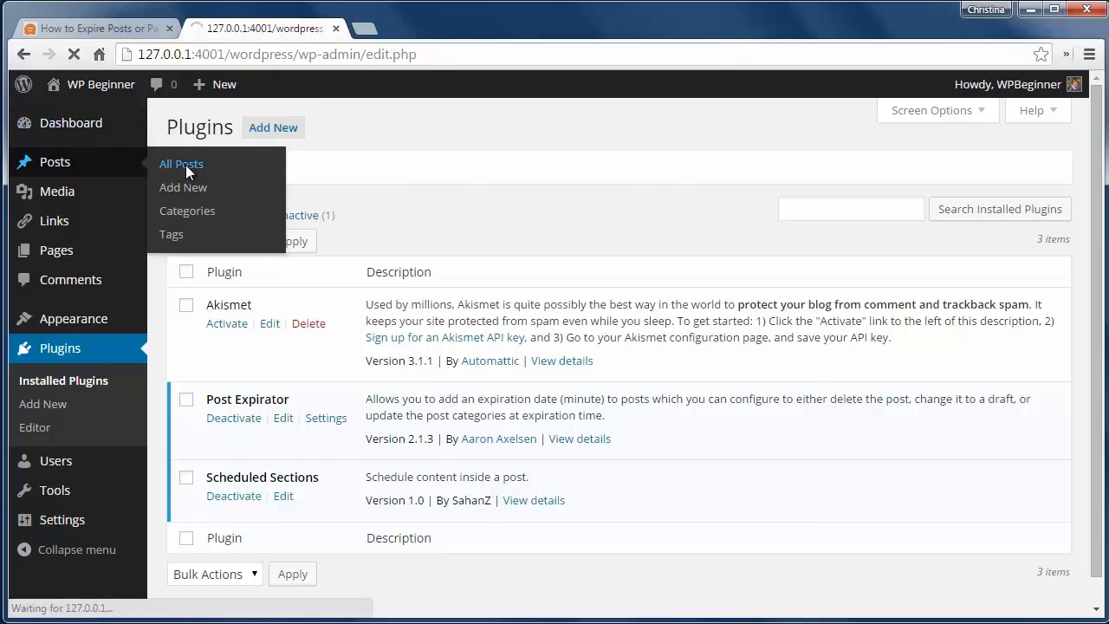
Open the 'Markup: Image Alignment' post from All Posts to view its schedule shortcode.
left_click(181, 164)
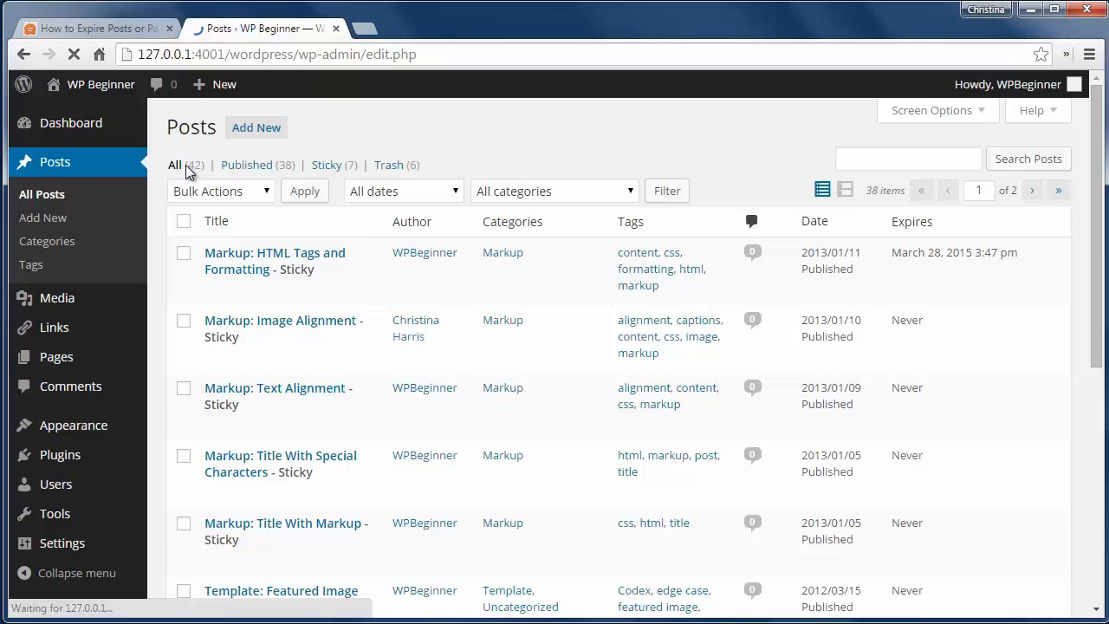
left_click(283, 327)
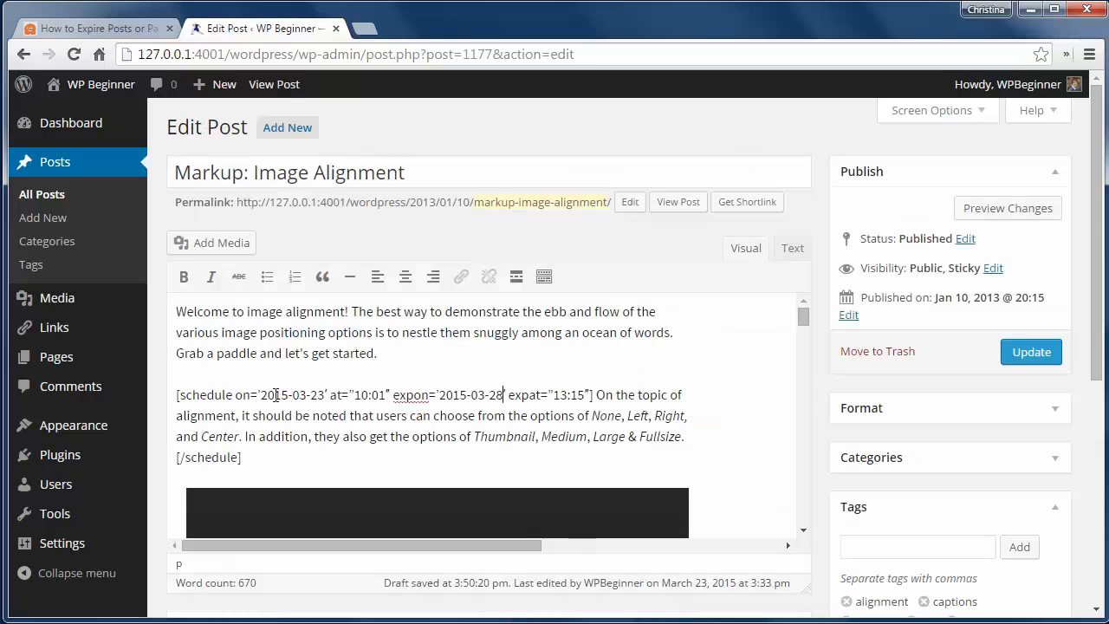